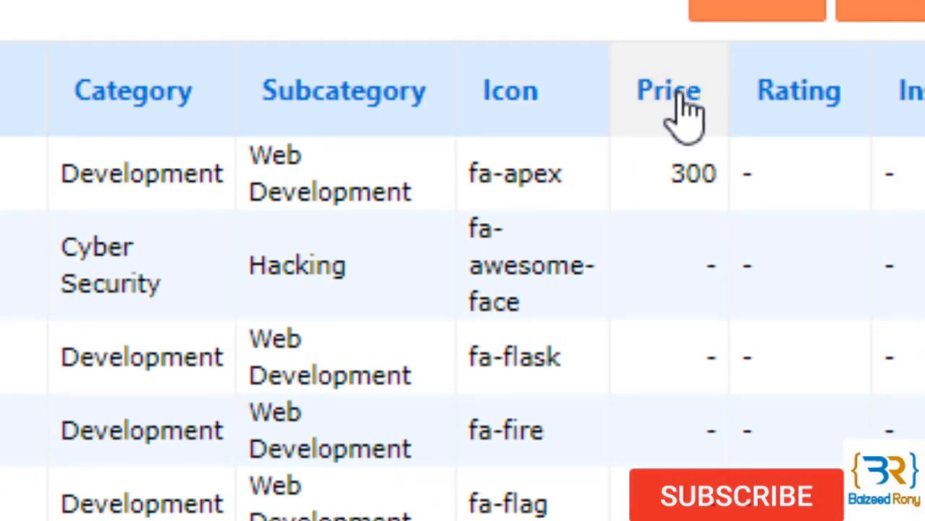
mouse_move(692, 181)
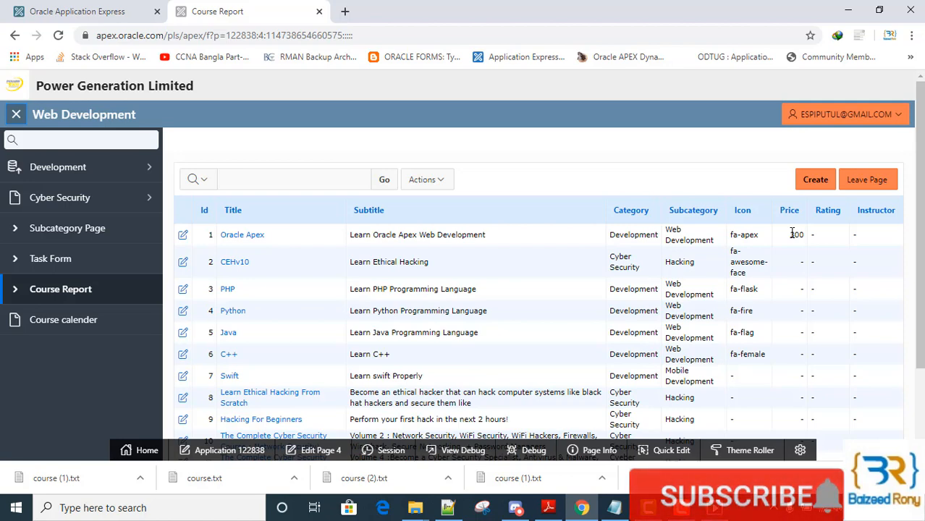
- Go to SQL Workshop's Data Workshop and start Unload Data
scroll("down", 3)
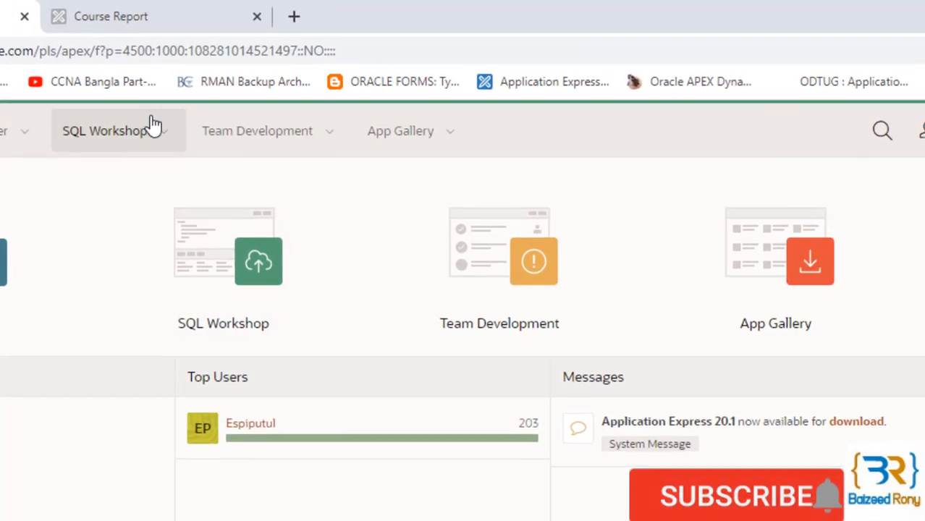
left_click(105, 131)
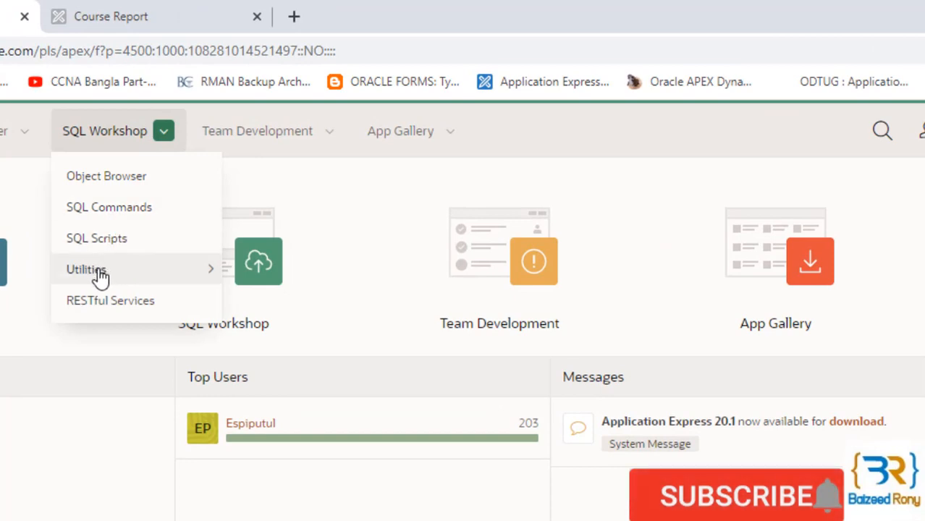
mouse_move(87, 269)
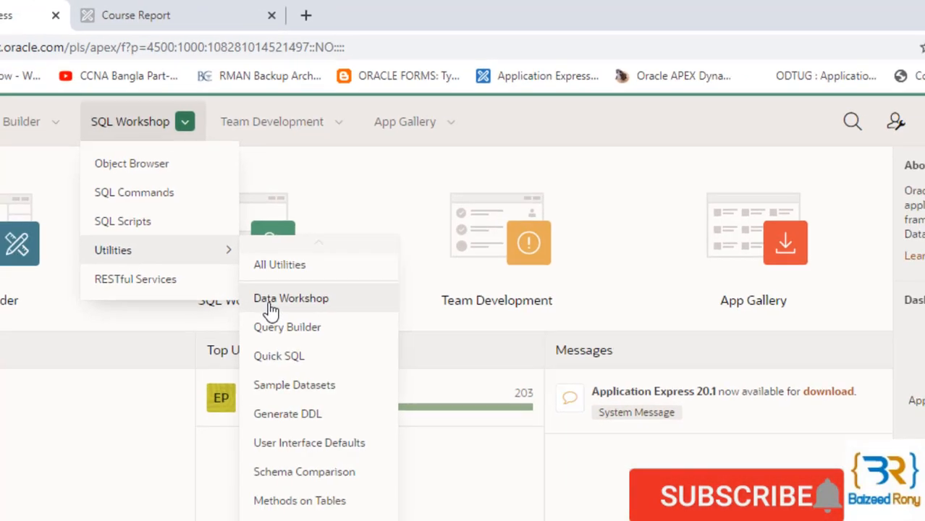
left_click(291, 298)
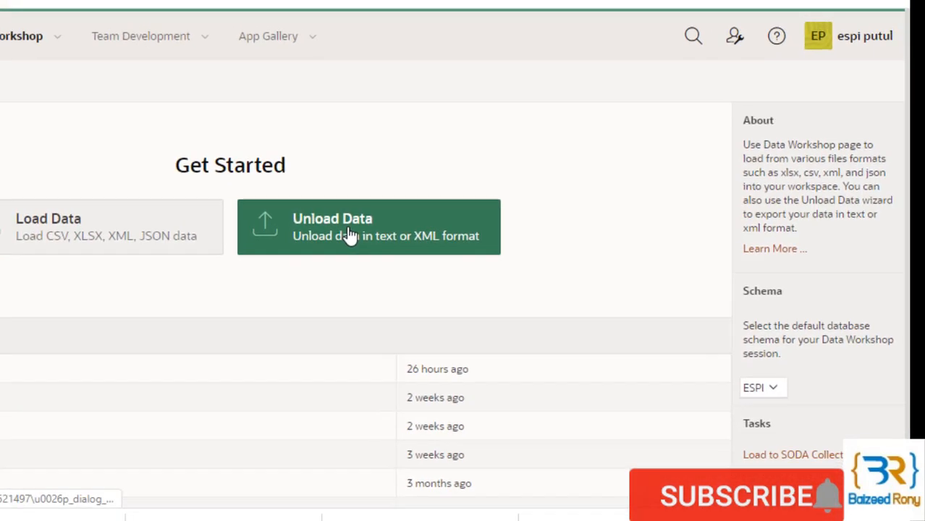
left_click(368, 226)
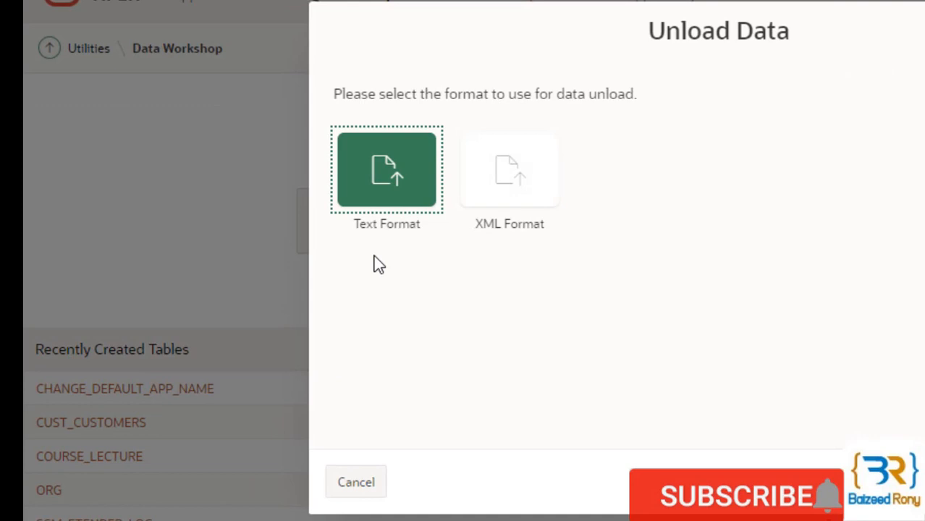
mouse_move(517, 252)
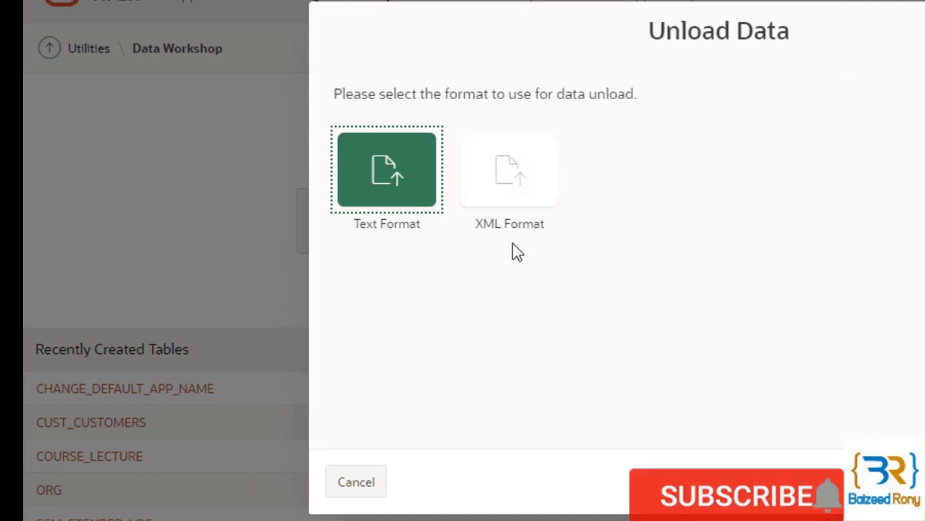
mouse_move(512, 283)
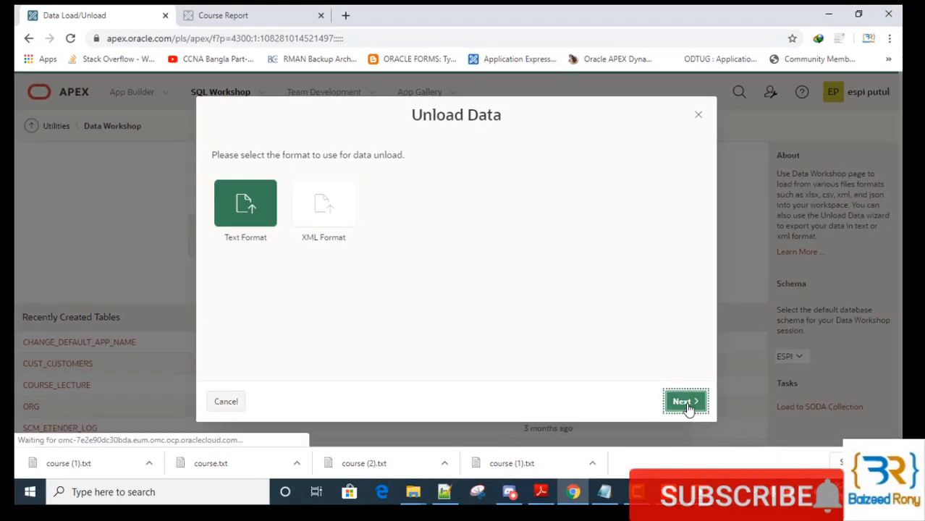
- Continue in text format, choose the COURSE table with all columns, and proceed to unload options
left_click(684, 402)
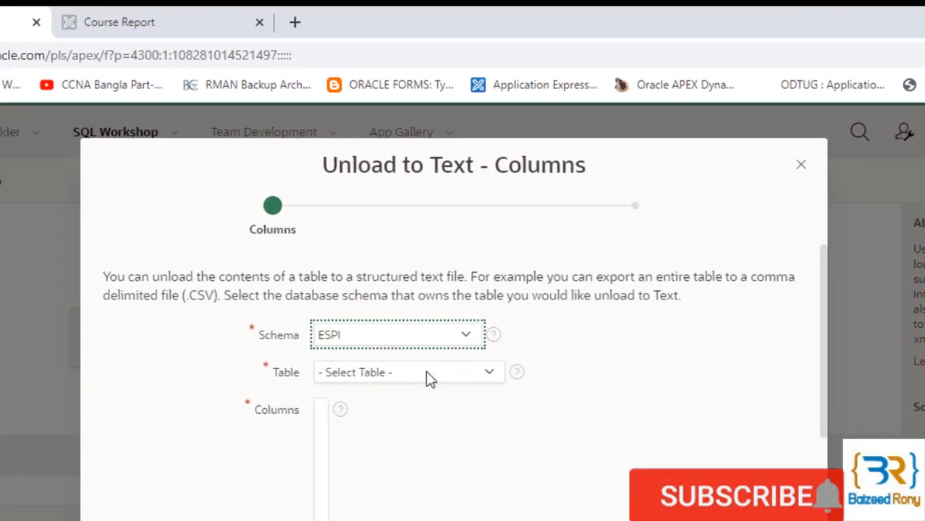
mouse_move(423, 389)
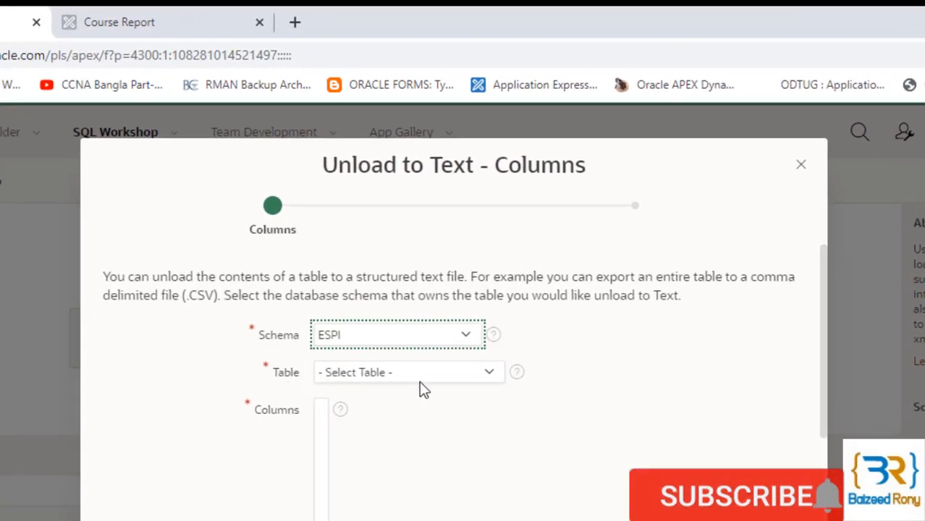
left_click(408, 372)
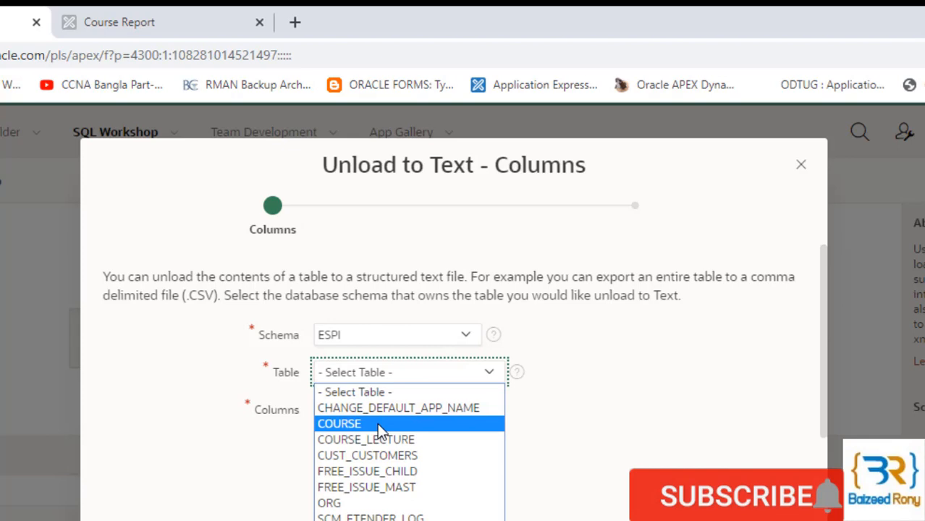
left_click(339, 423)
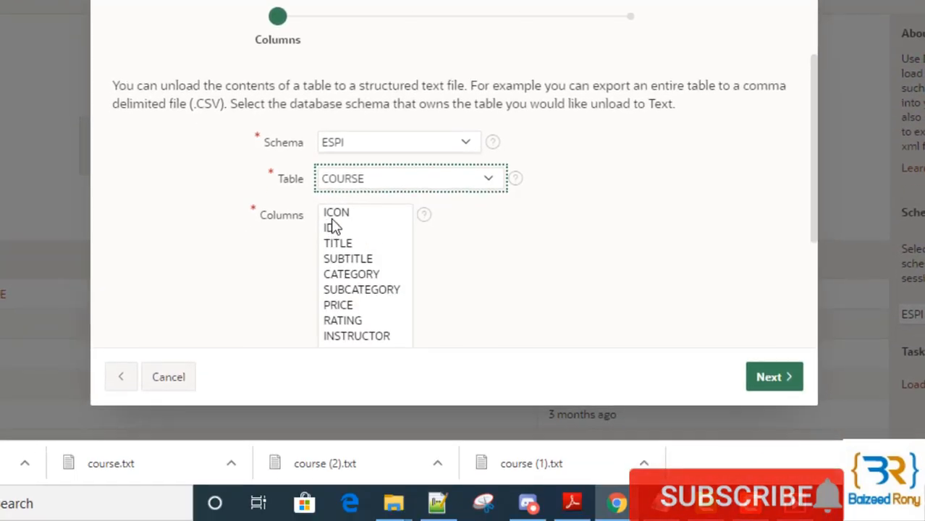
left_click(336, 211)
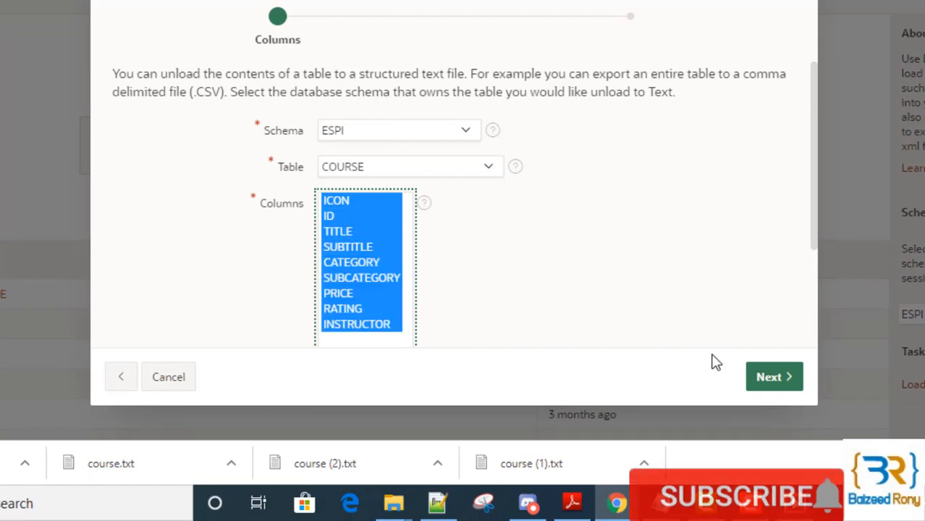
left_click(774, 376)
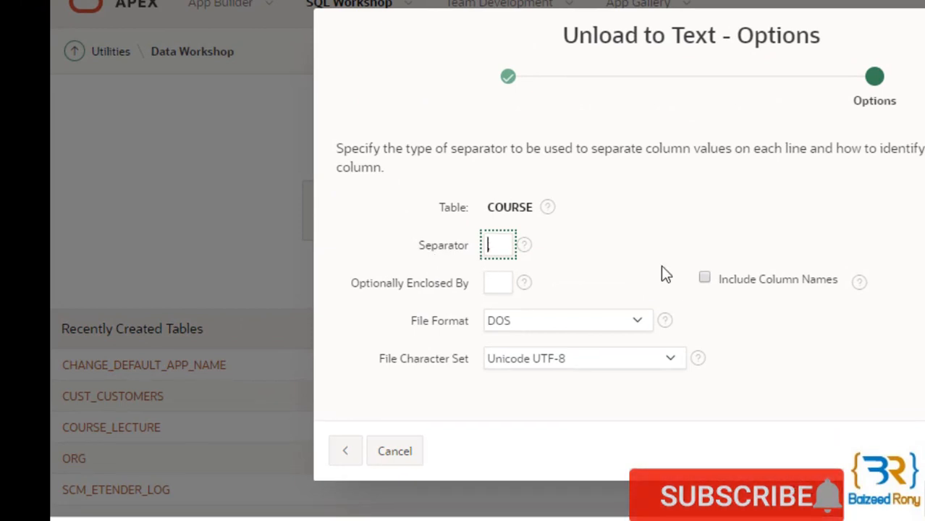
mouse_move(741, 297)
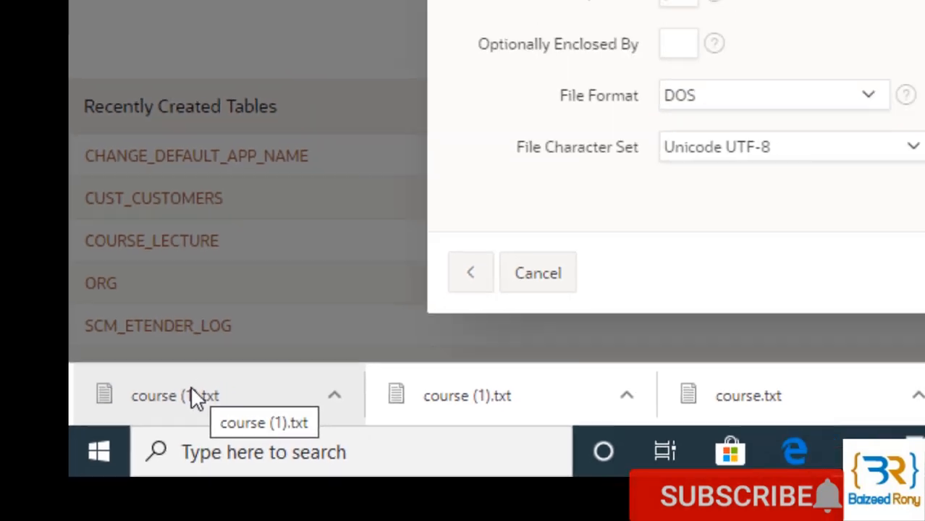
- Edit the exported course.txt so every row's PRICE reads 30, then start saving it
left_click(174, 395)
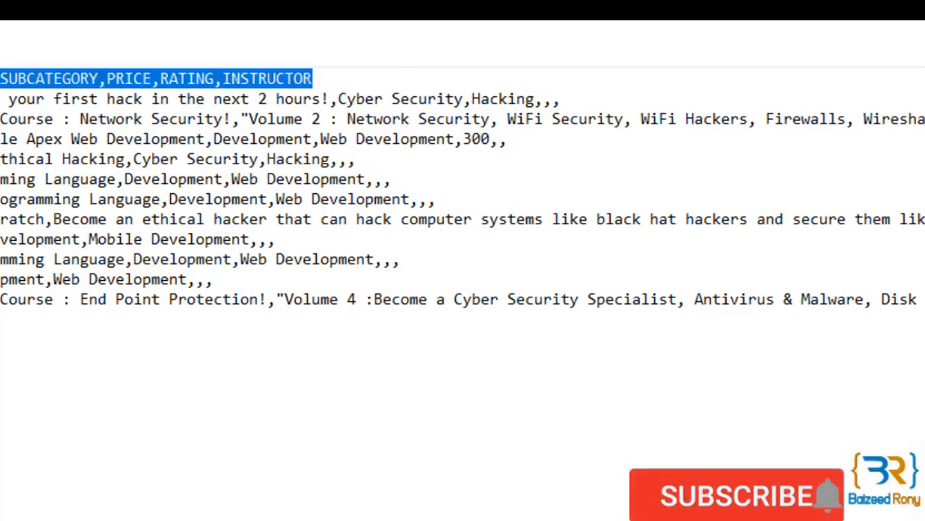
left_click(422, 109)
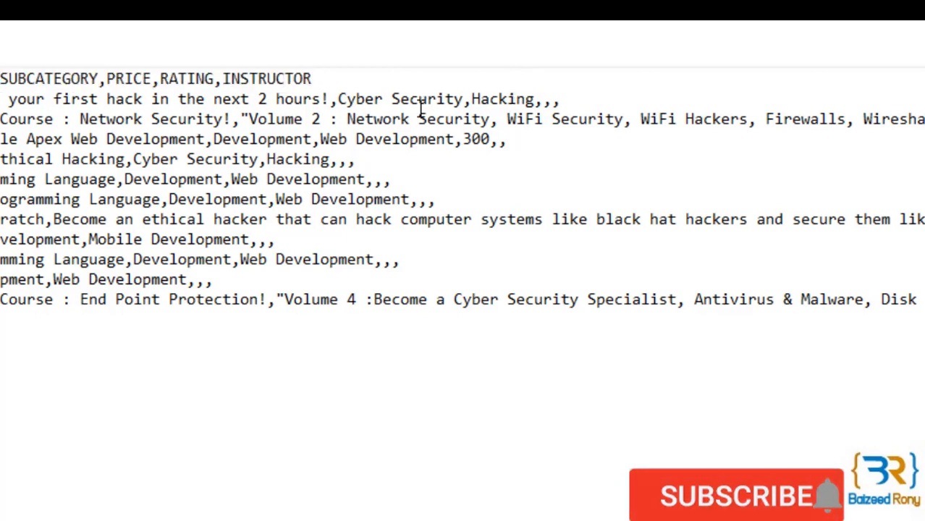
left_click_drag(339, 99, 528, 98)
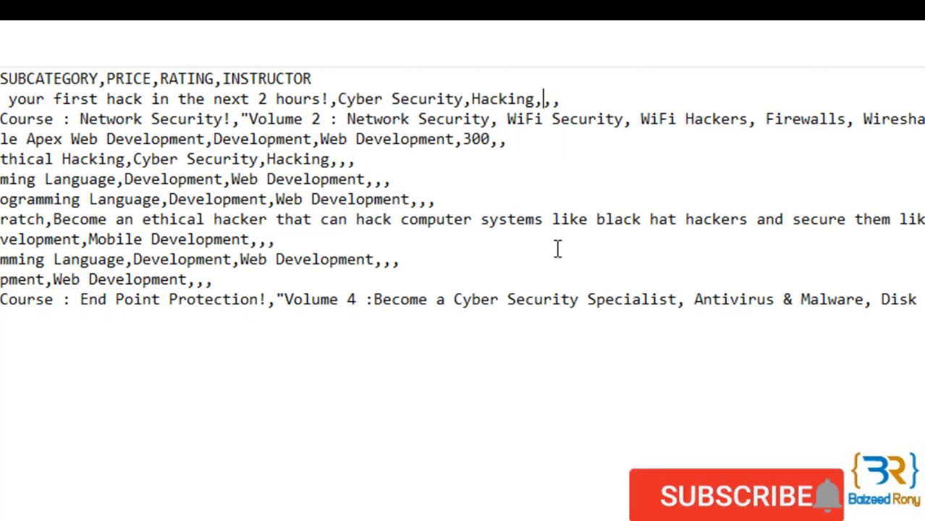
type("30")
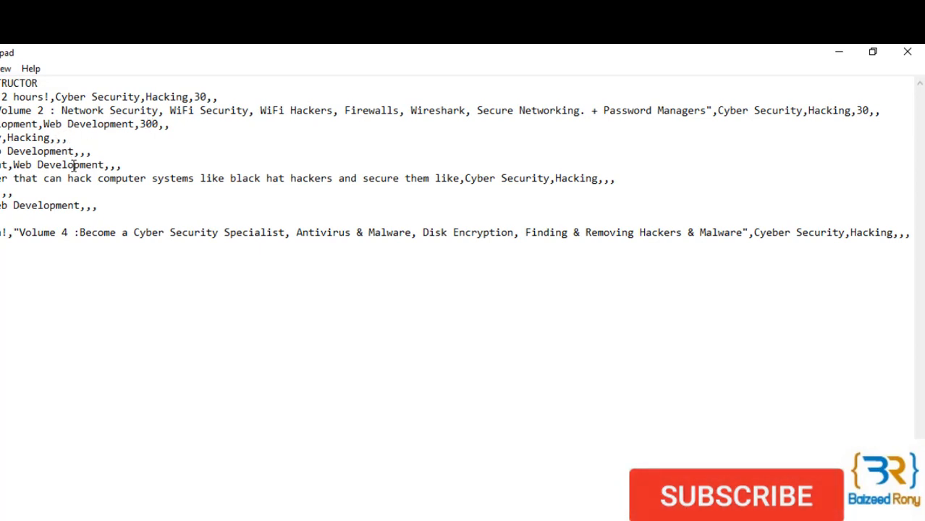
type("20")
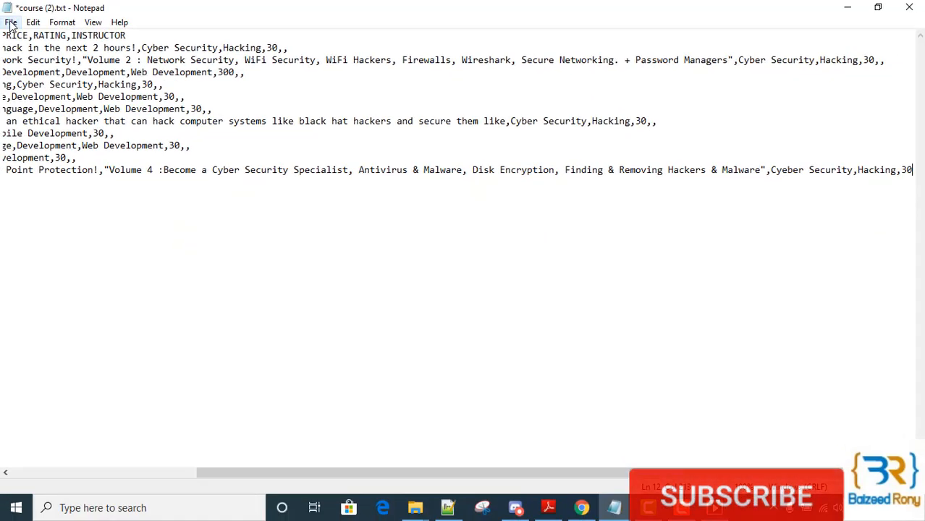
left_click(12, 21)
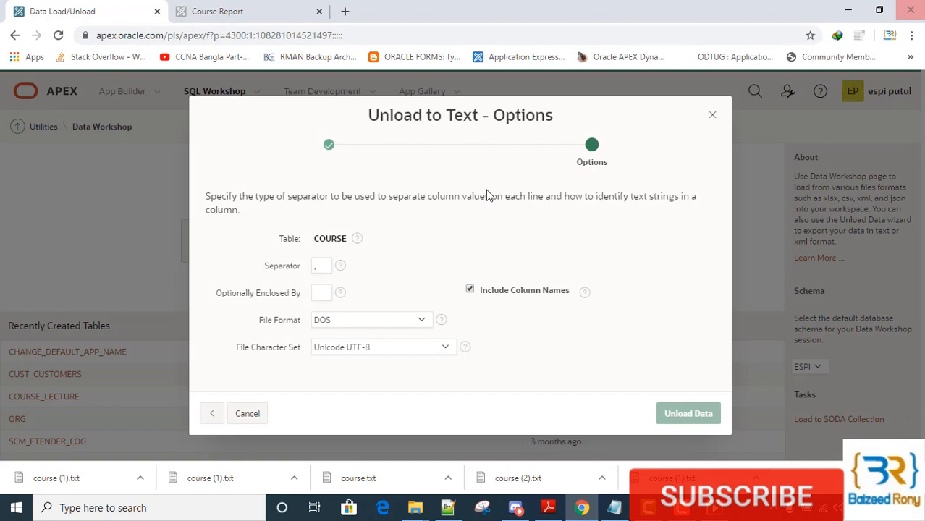
mouse_move(456, 231)
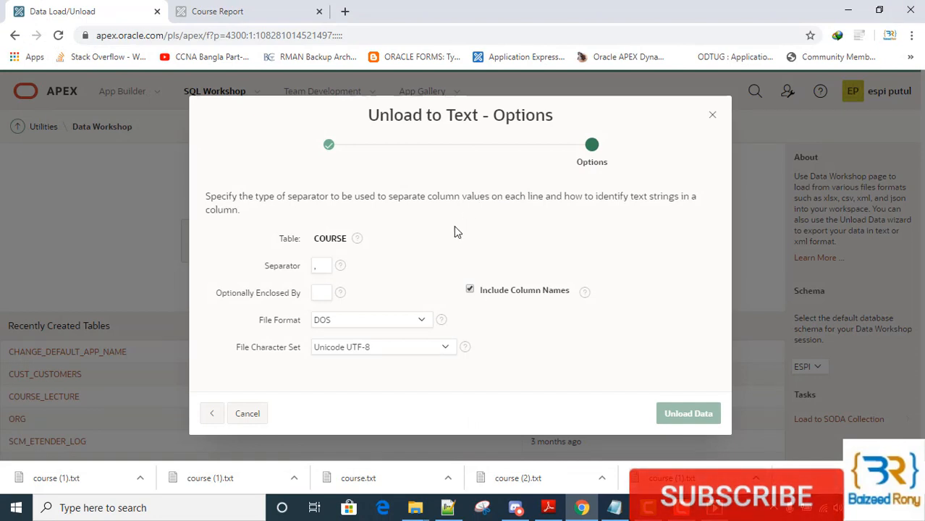
- Close the Unload to Text dialog and browse for course.txt in Load Data
left_click(247, 414)
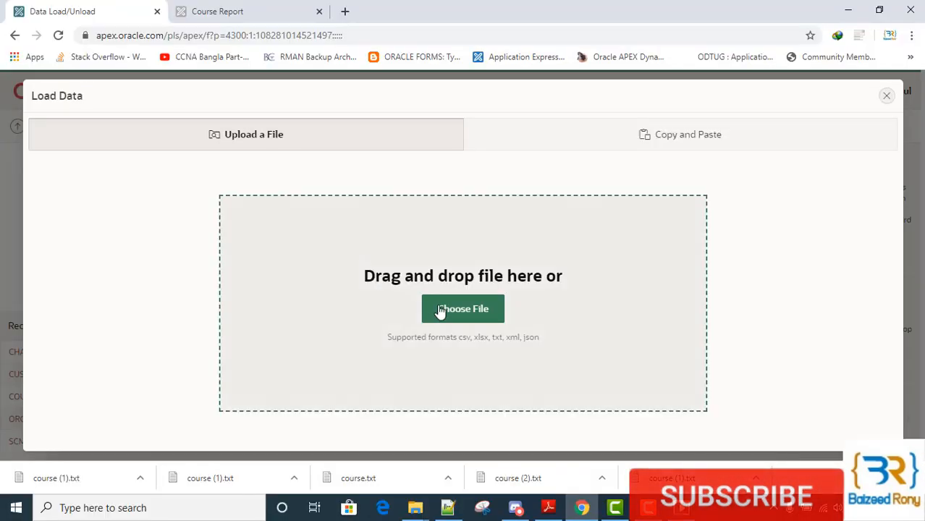
left_click(464, 309)
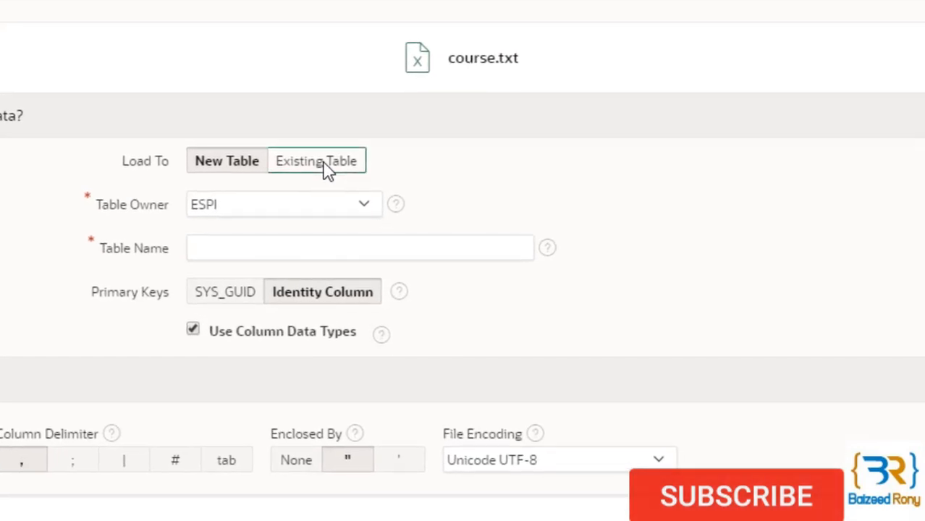
- Target the existing COURSE table with the Replace method and confirm the data-deletion warning
left_click(316, 159)
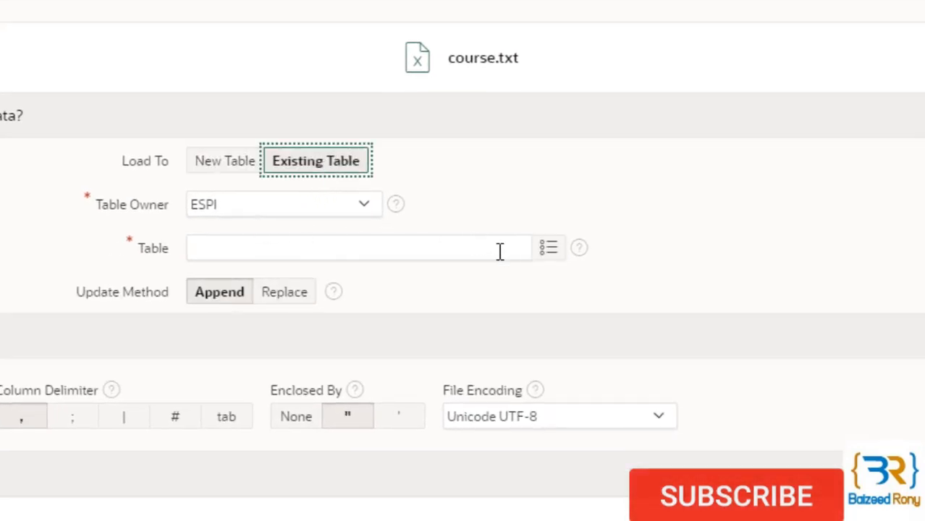
left_click(547, 248)
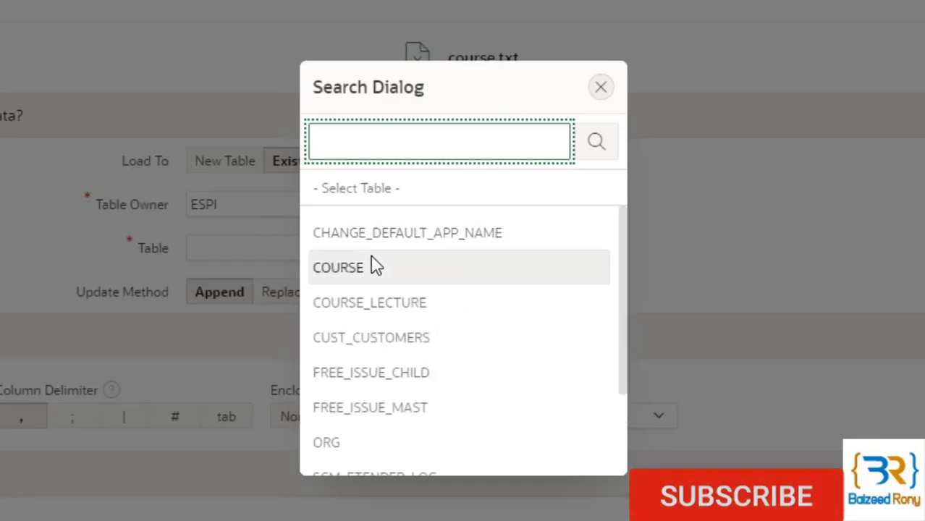
left_click(338, 267)
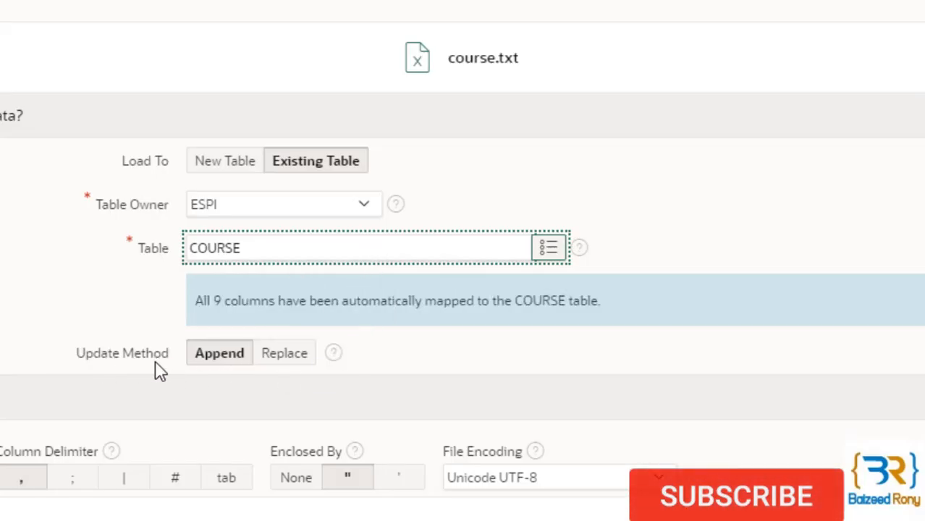
left_click(284, 353)
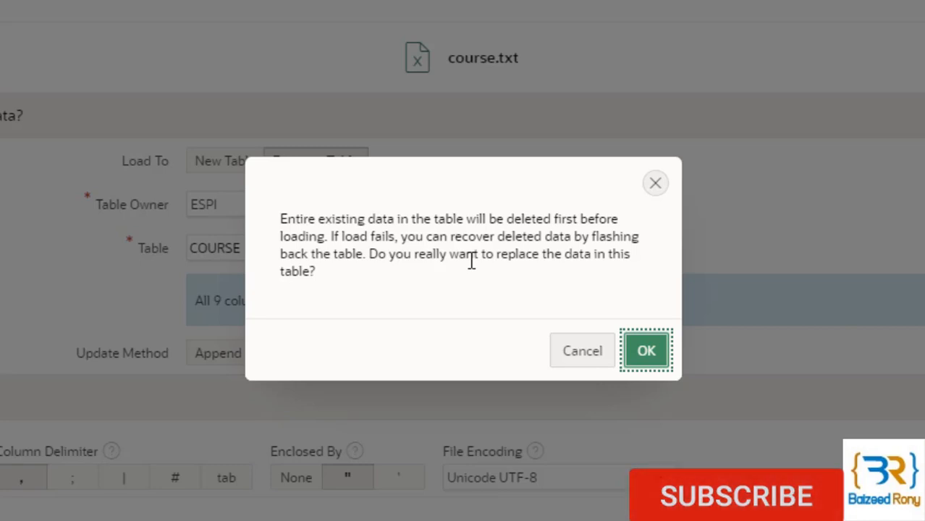
mouse_move(585, 302)
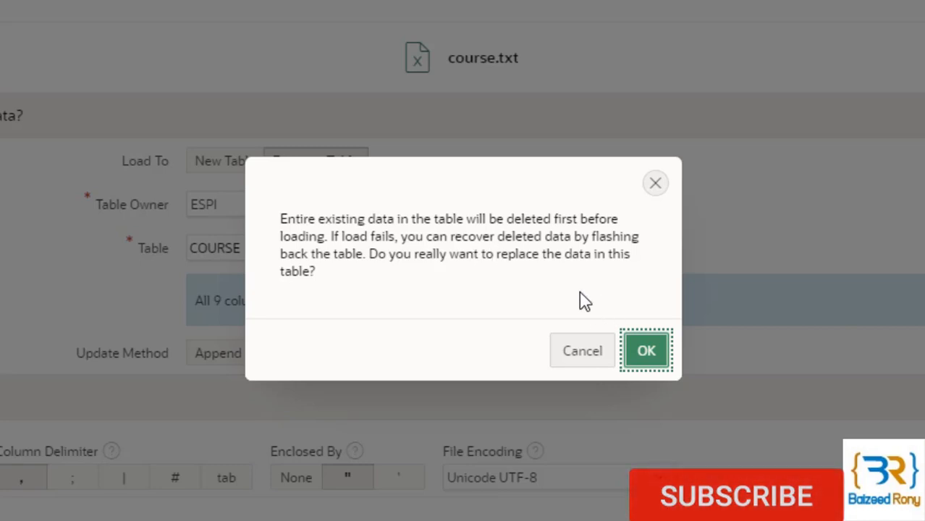
left_click(646, 350)
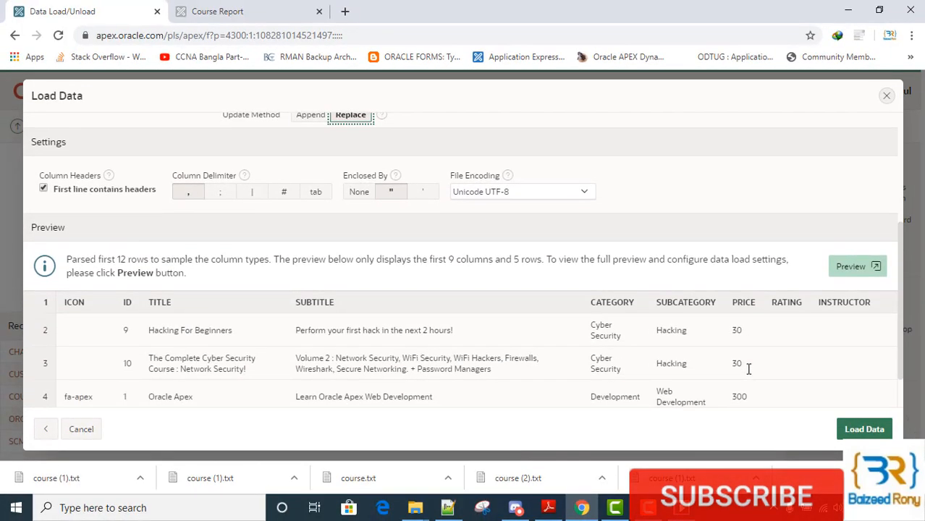
- Run Load Data to write the previewed course rows into COURSE
left_click(863, 429)
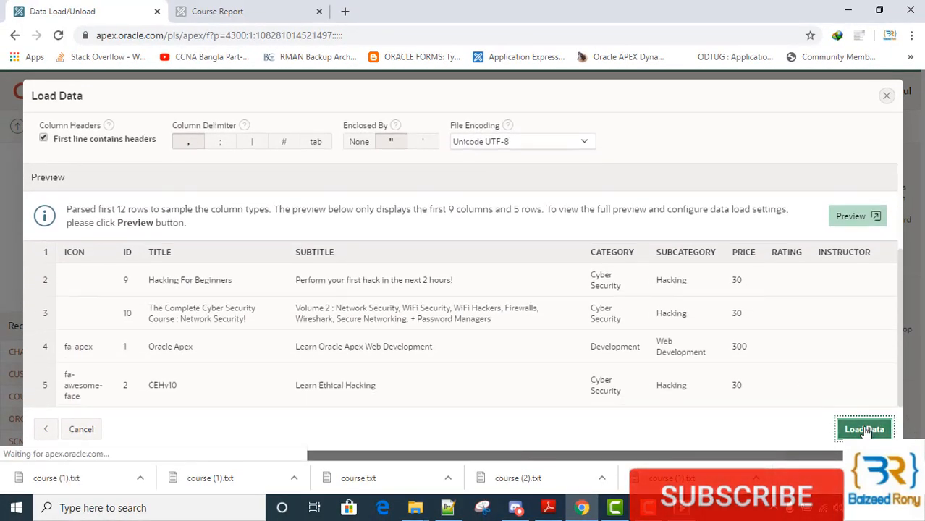
left_click(864, 429)
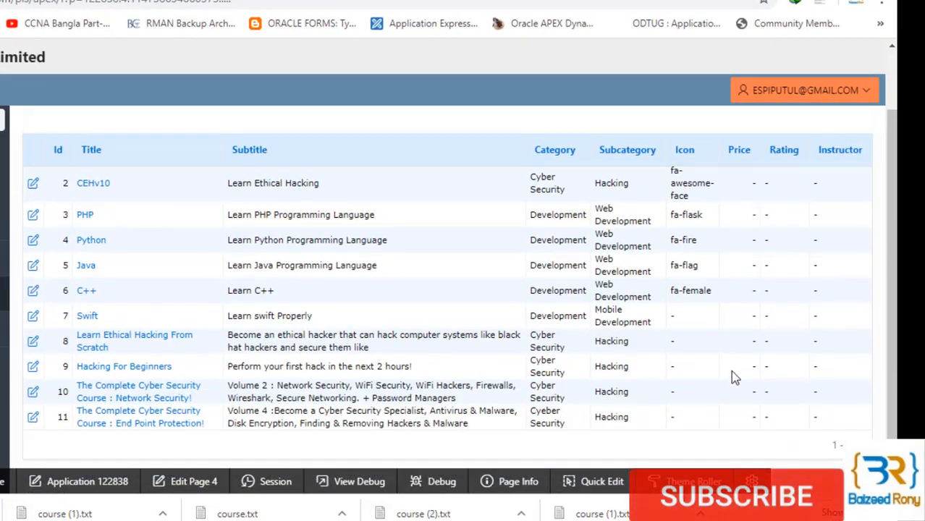
- Scroll the refreshed Course Report and highlight rows to verify the Price column reads 30
scroll("down", 3)
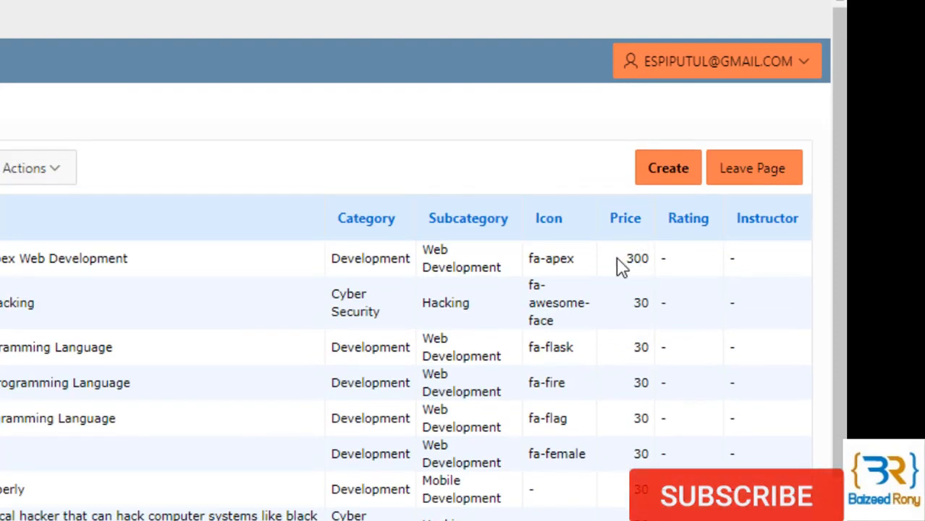
left_click_drag(638, 257, 640, 405)
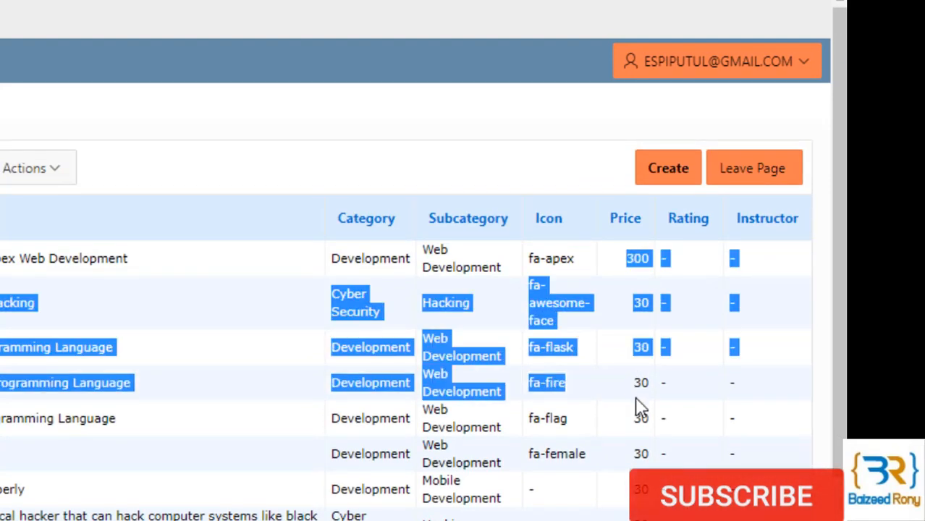
scroll("down", 3)
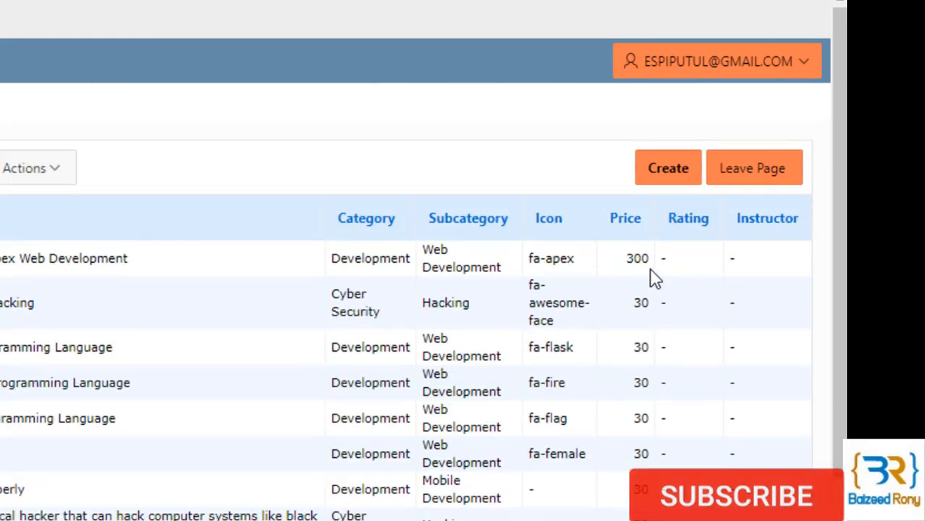
mouse_move(637, 283)
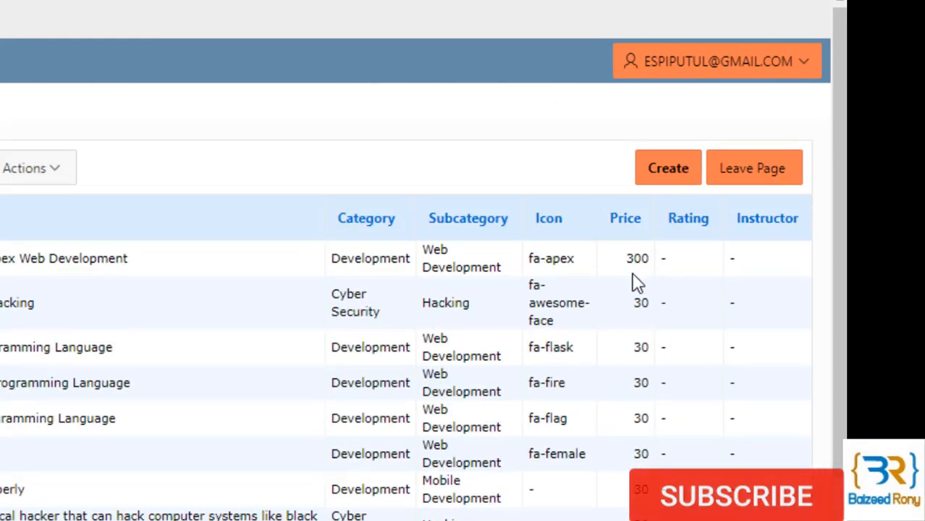